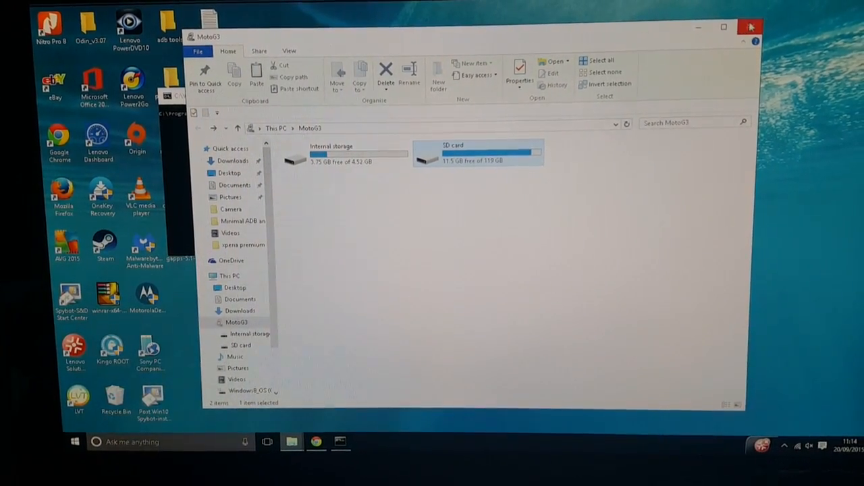
Close the Moto G3 storage window, revealing the Minimal ADB and Fastboot prompt.
click(751, 27)
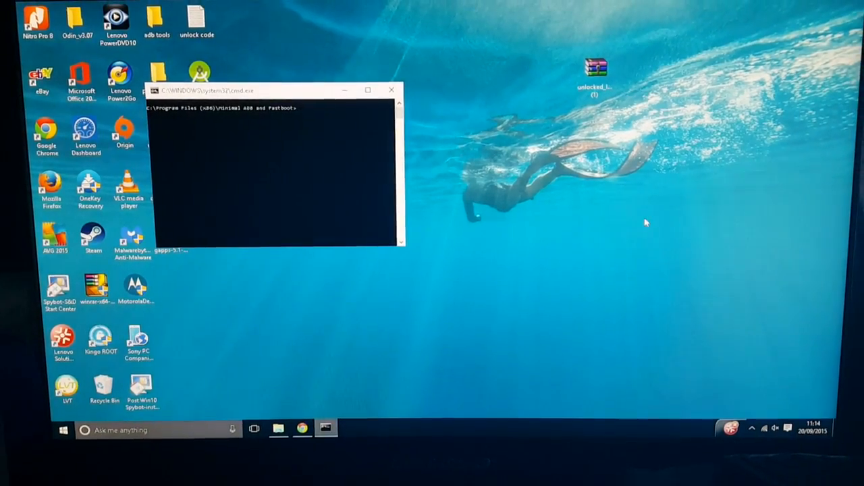